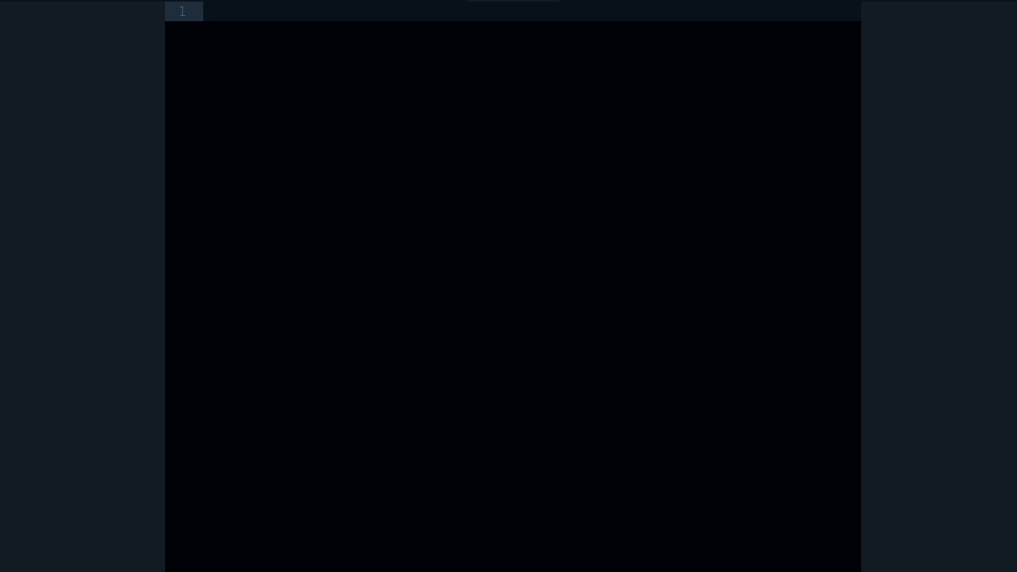
# Type require 'sinatra' and a get '/' block returning "hello there" in the empty file
pyautogui.click(205, 11)
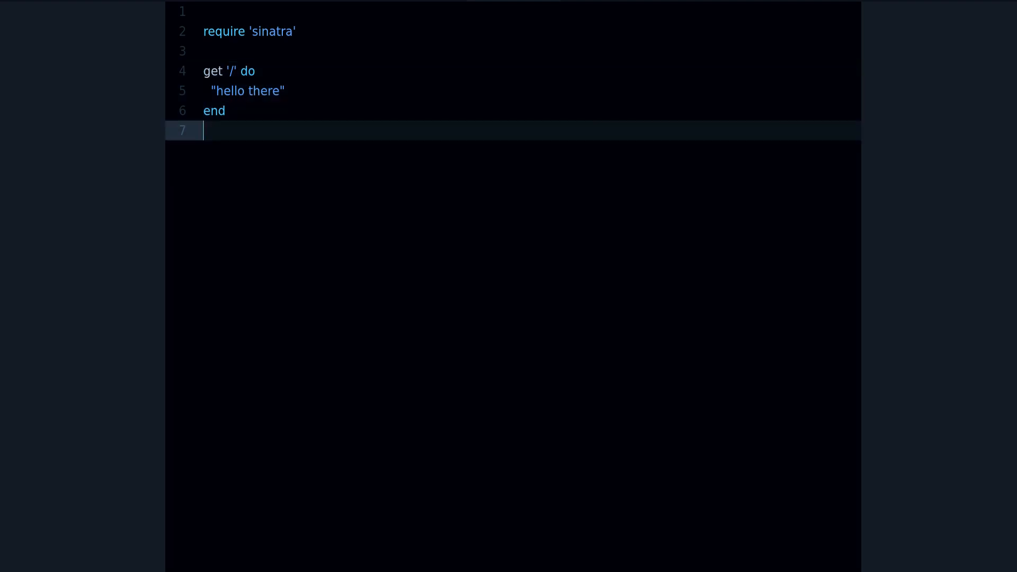
pyautogui.doubleClick(272, 31)
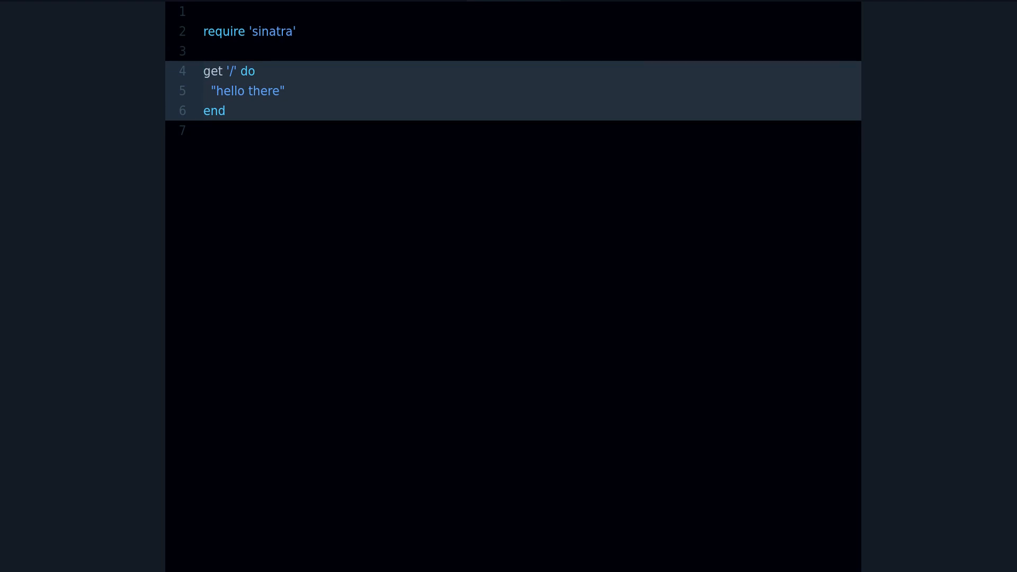
pyautogui.click(223, 70)
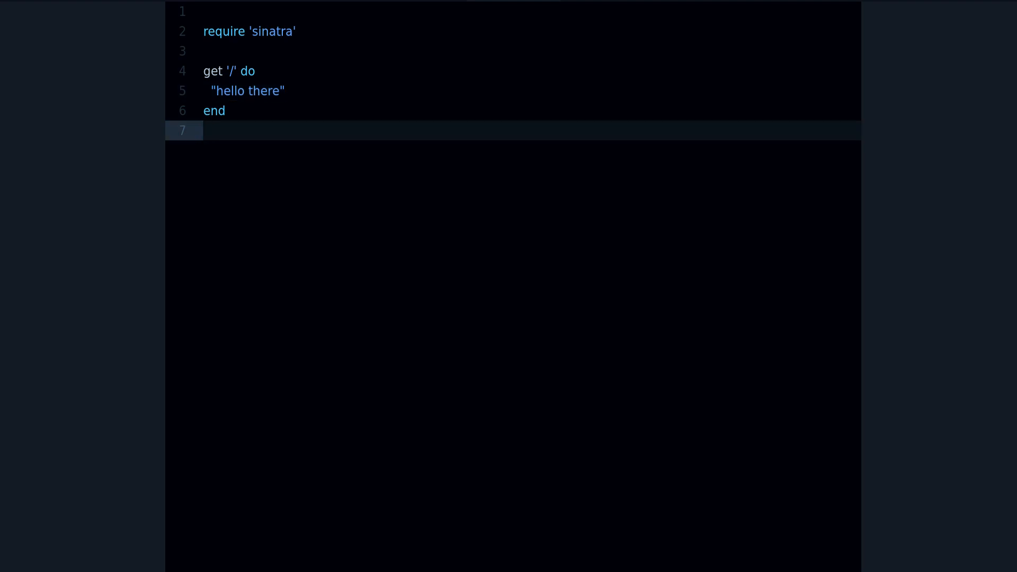
pyautogui.doubleClick(247, 90)
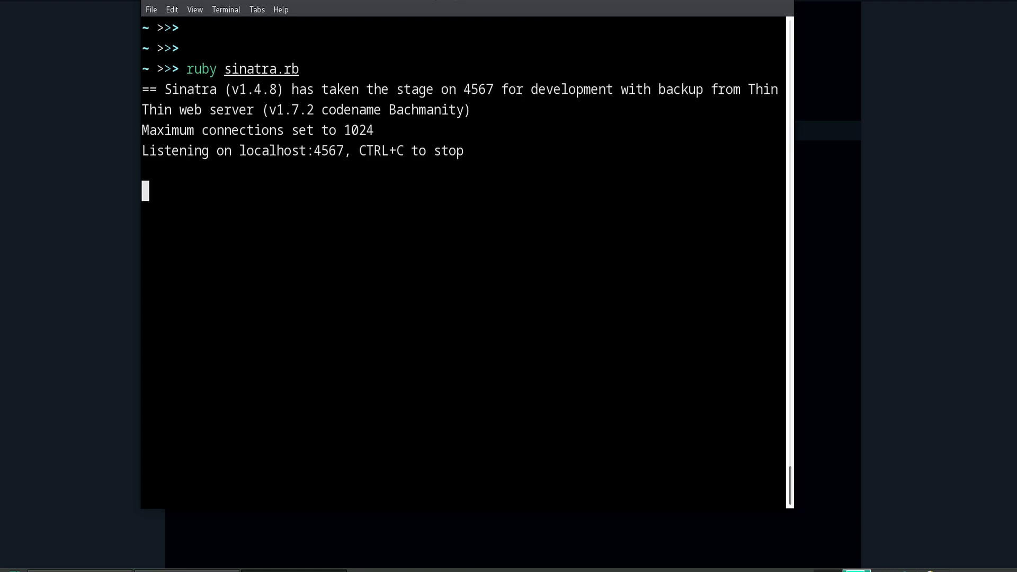
# Highlight the server's localhost:4567 listening line, then switch to the browser
pyautogui.moveTo(141, 150); pyautogui.dragTo(346, 150)
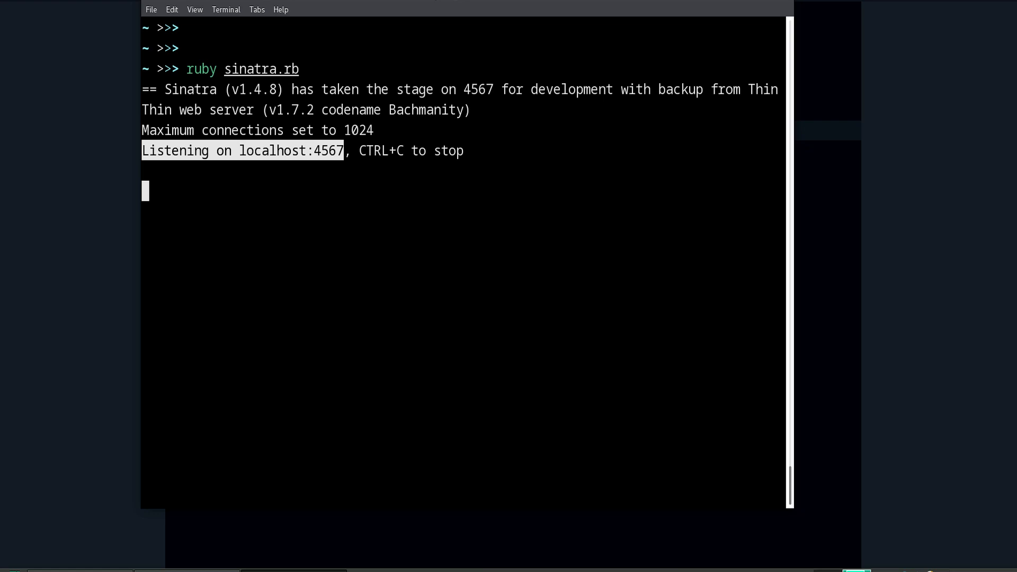
pyautogui.doubleClick(328, 150)
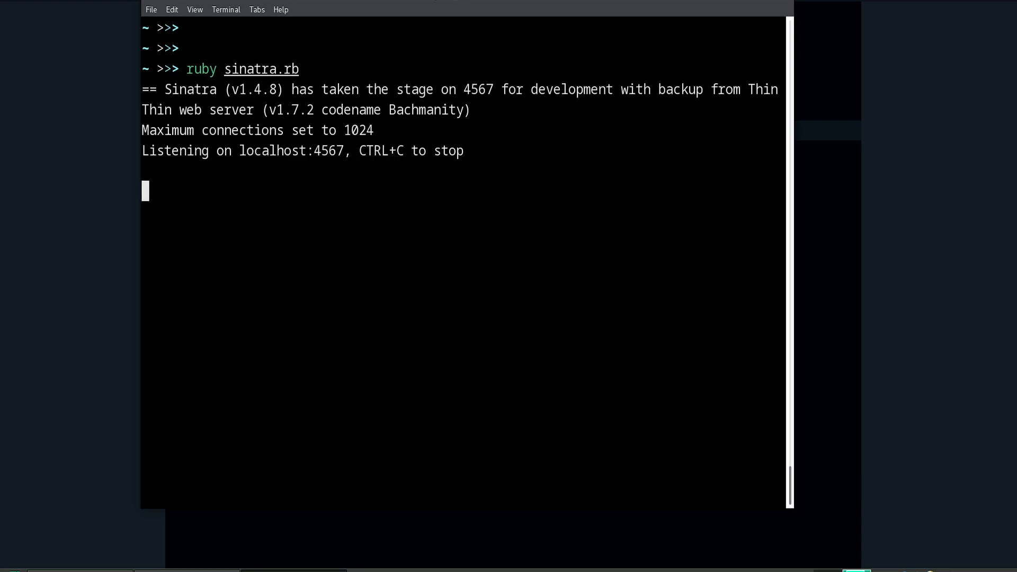
pyautogui.press('alt+Tab')
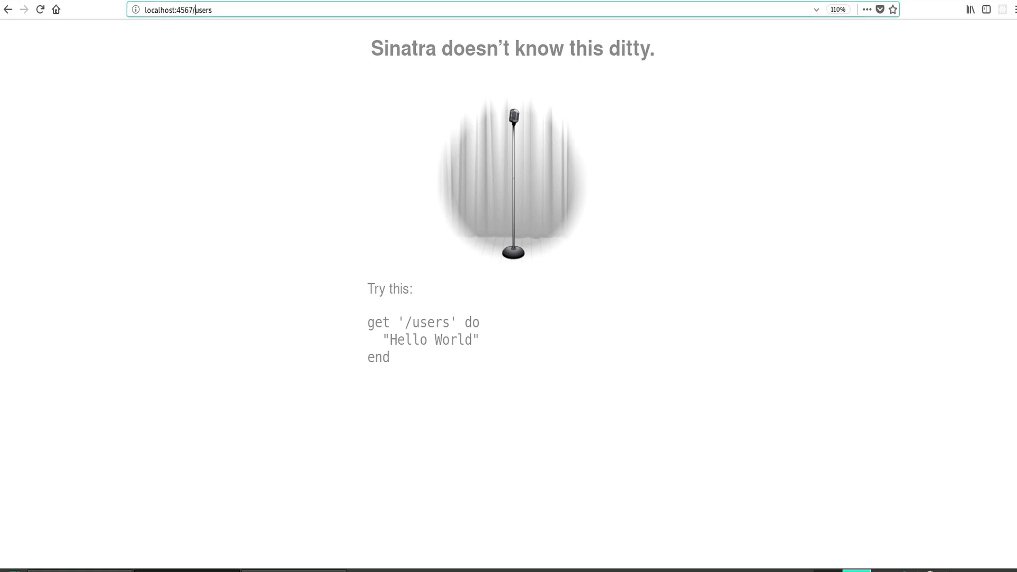
# Request localhost:4567/users in Firefox to get Sinatra's unknown-route page
pyautogui.write('localhost:4567/lo')
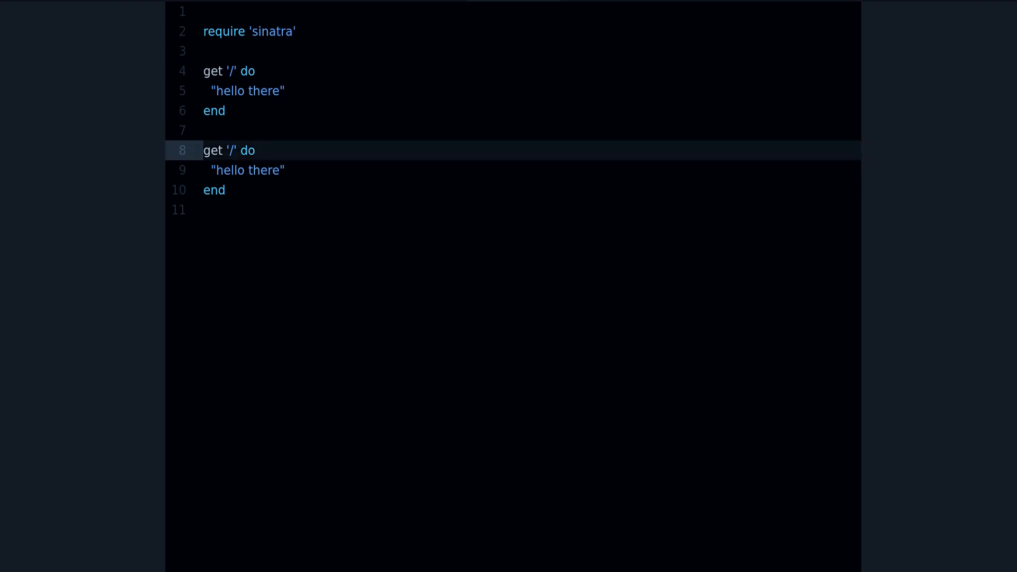
# Change the duplicated route to get '/users' returning "user list"
pyautogui.write('users')
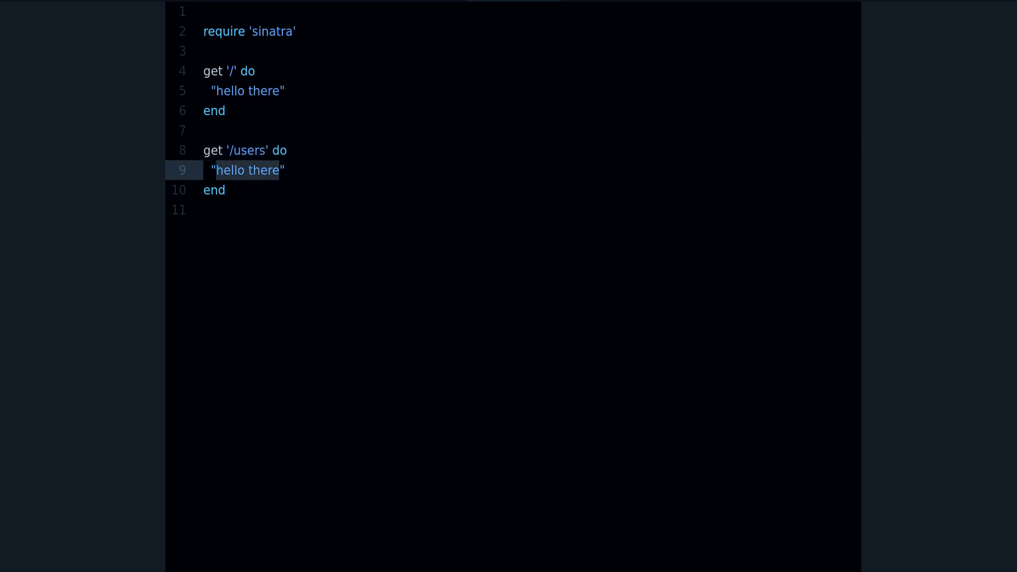
pyautogui.write('user list')
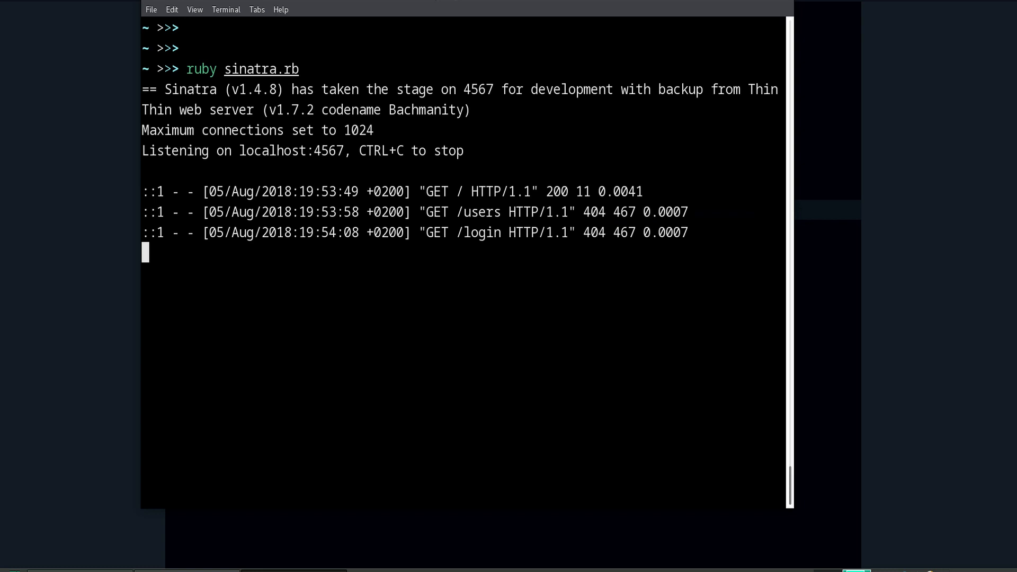
# Stop the Sinatra server with Ctrl+C and rerun ruby sinatra.rb
pyautogui.press('ctrl+c')
pyautogui.write('ruby sinatra.rb')
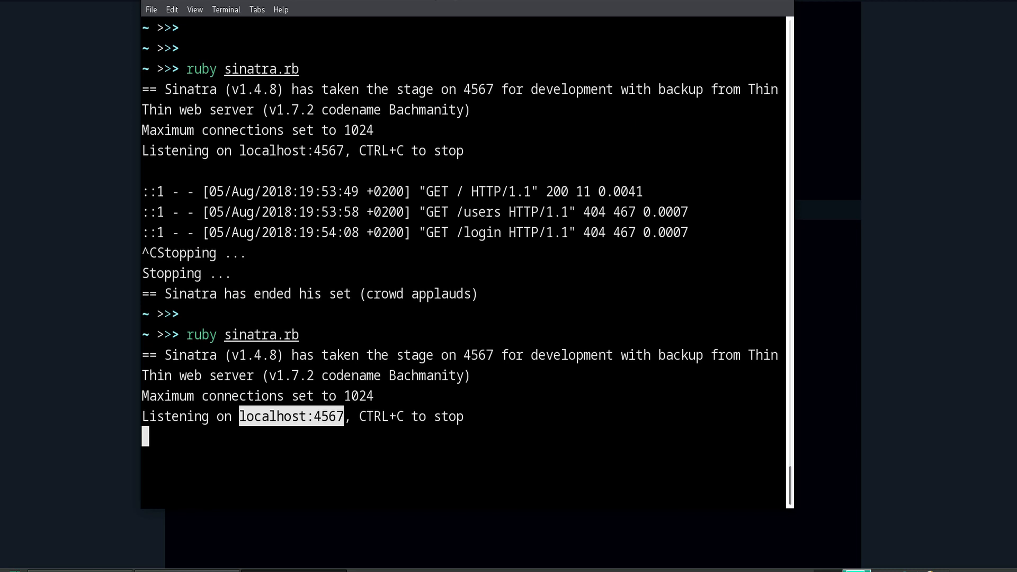
# Reload localhost:4567/users in Firefox and highlight the "user list" response
pyautogui.press('alt+tab')
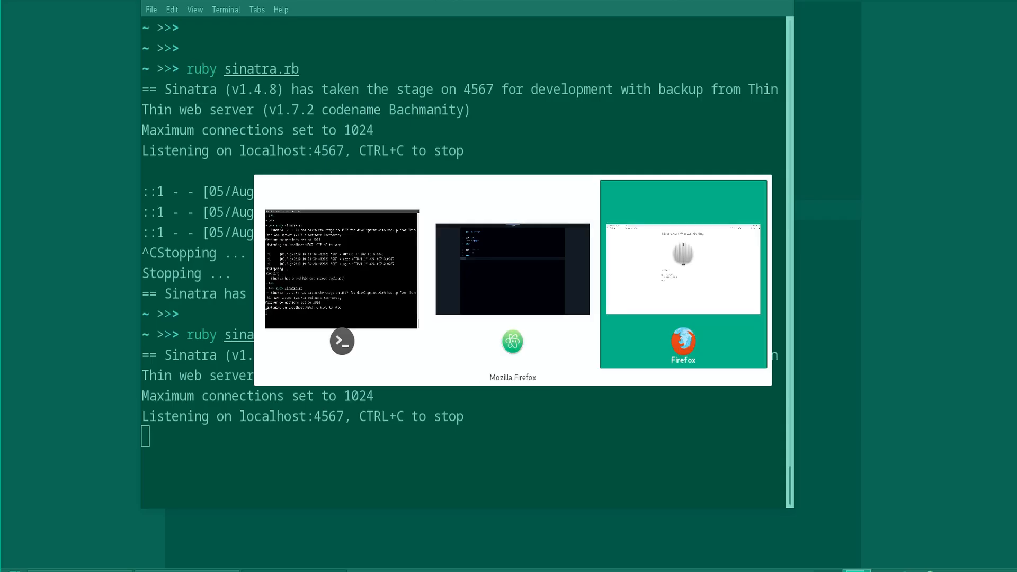
pyautogui.click(682, 344)
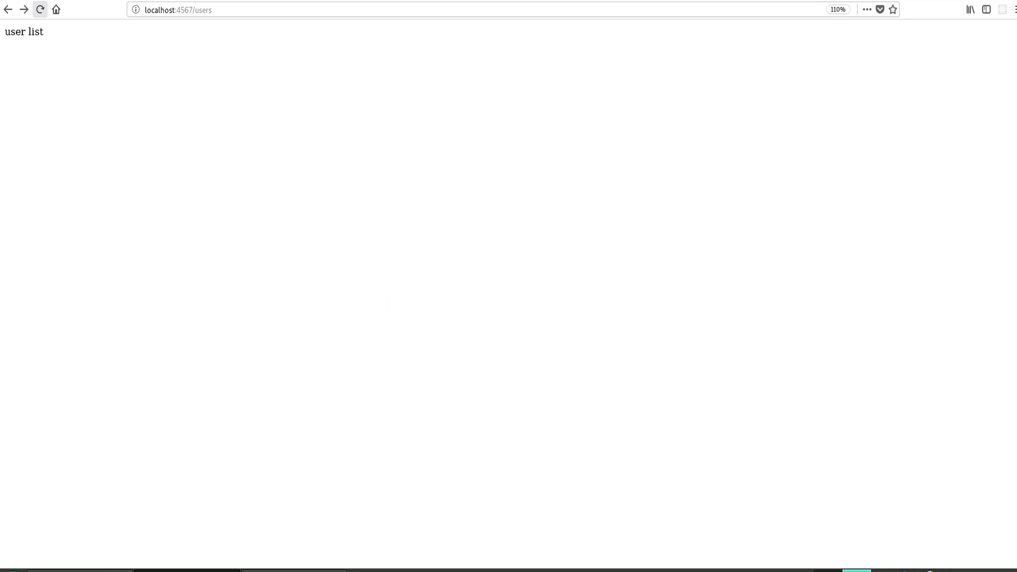
pyautogui.doubleClick(33, 32)
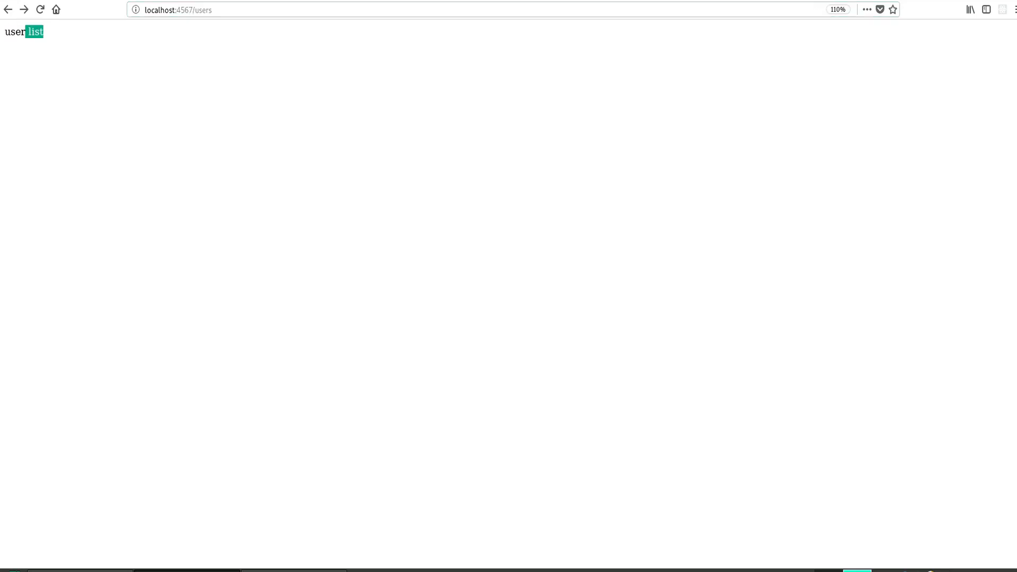
pyautogui.click(207, 9)
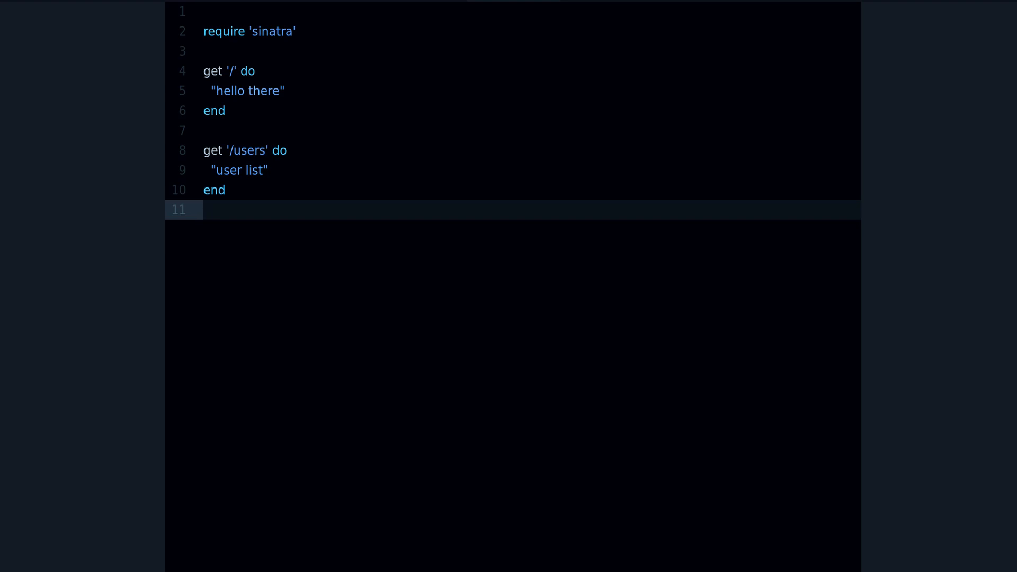
pyautogui.click(203, 209)
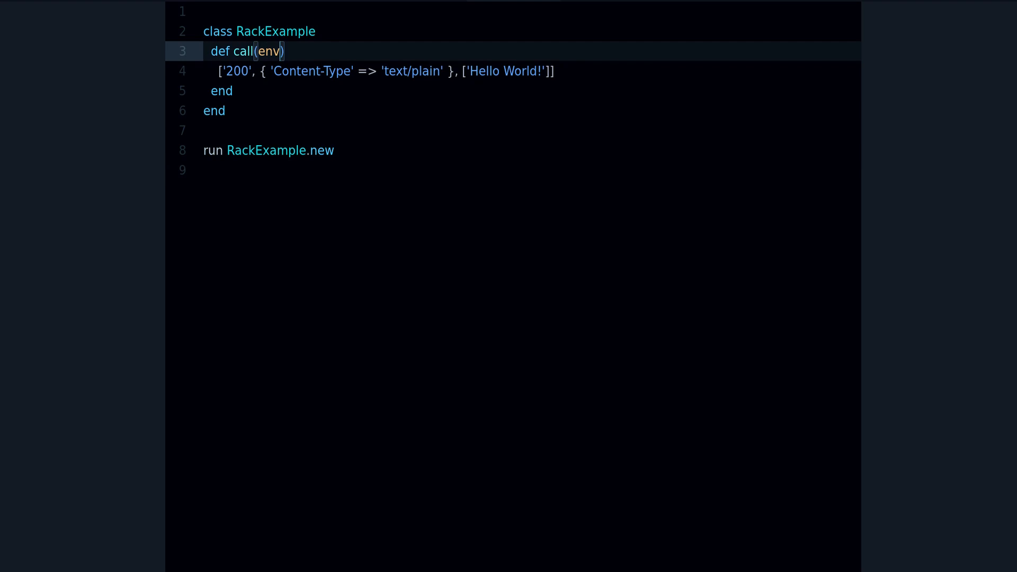
# Type RackExample's call(env) returning a 200 text/plain Hello World! response array
pyautogui.write('ironmen')
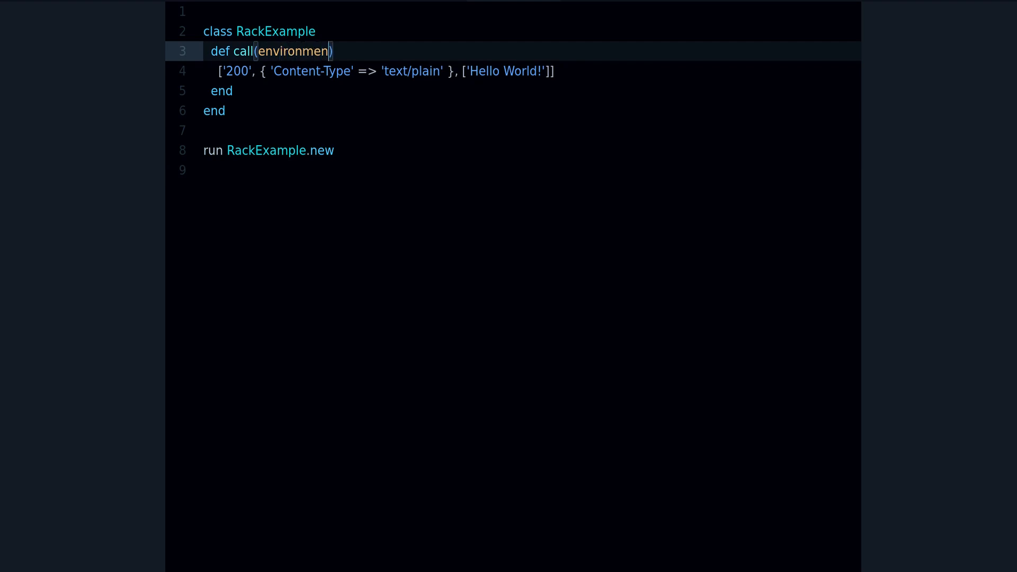
pyautogui.write('t')
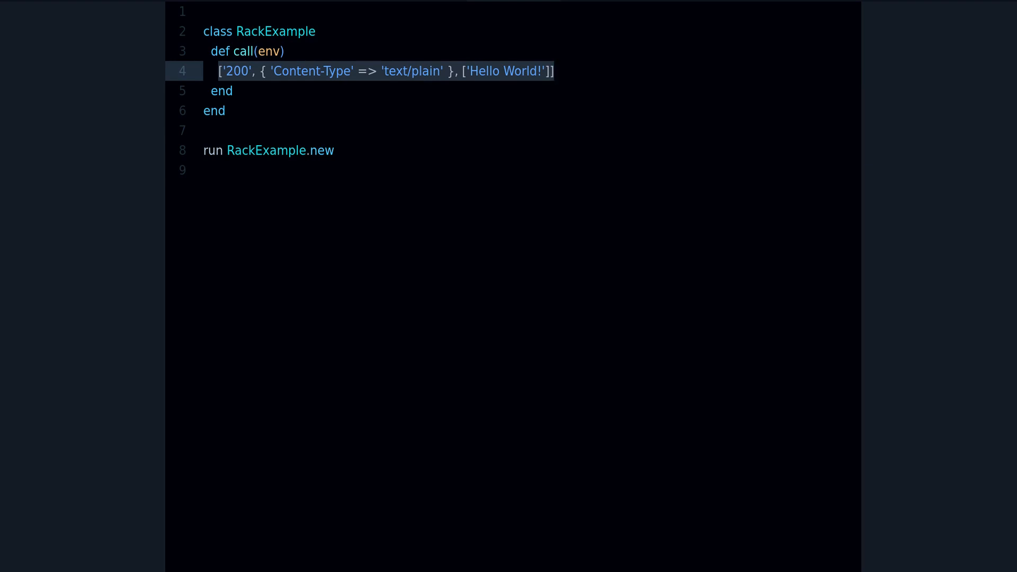
pyautogui.doubleClick(238, 71)
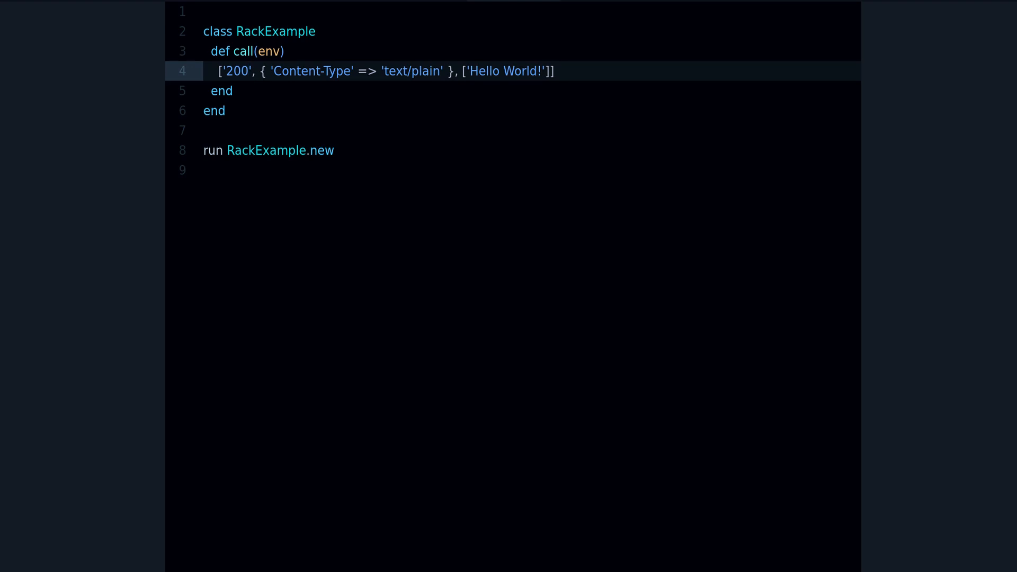
# Edit the status code (500, back to 200) and highlight the Content-Type headers hash
pyautogui.click(250, 71)
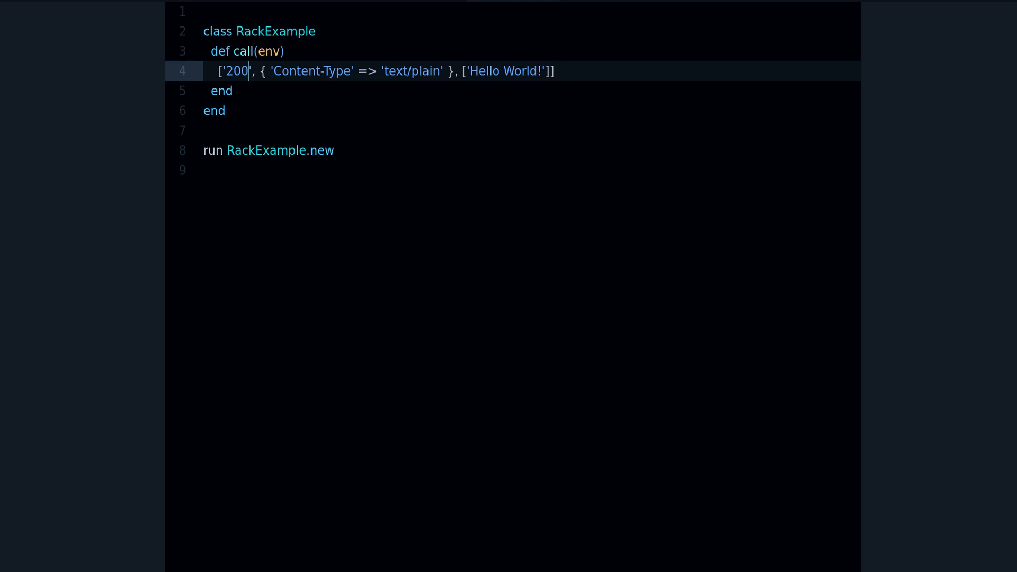
pyautogui.write('500')
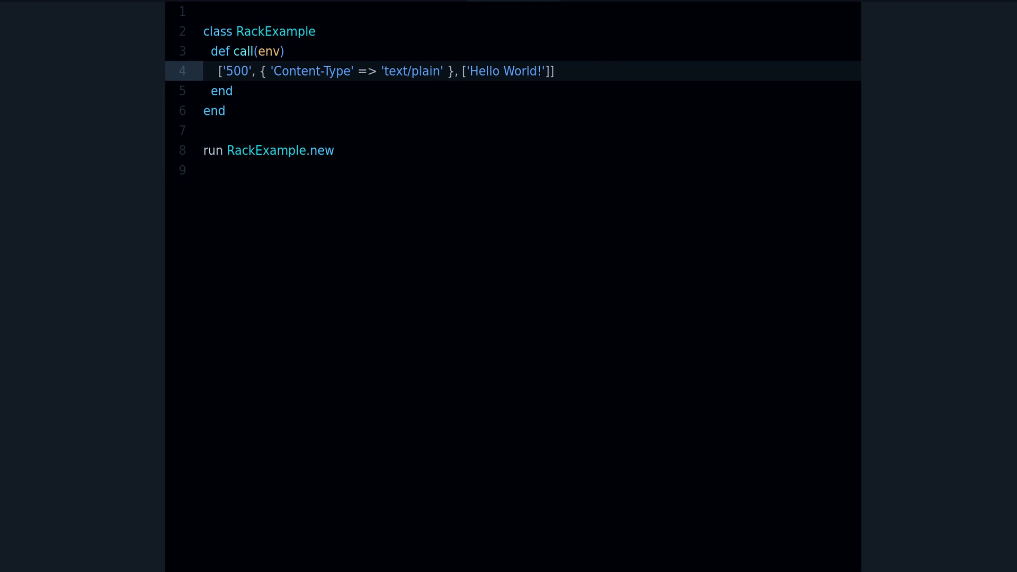
pyautogui.write('200')
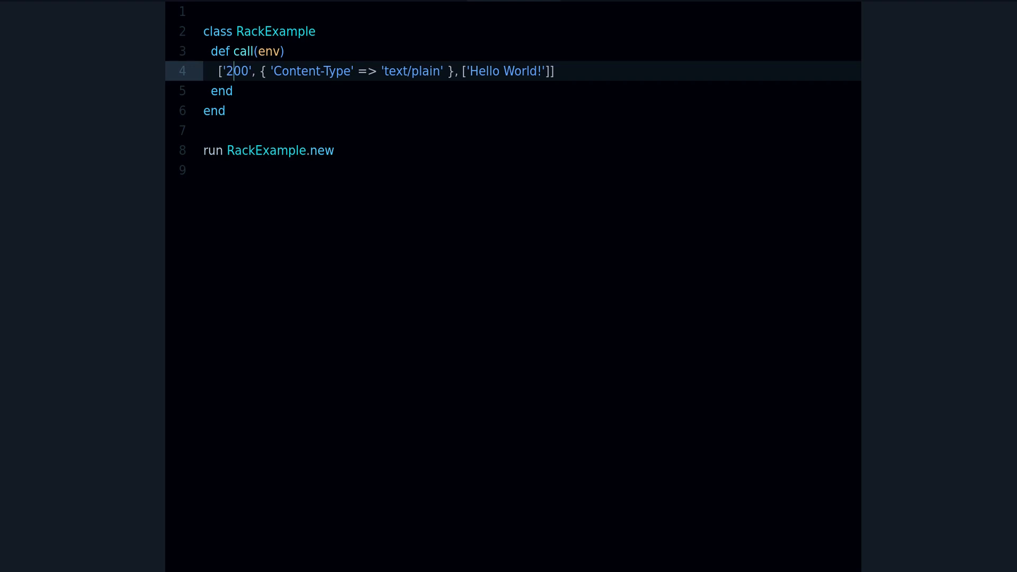
pyautogui.doubleClick(237, 71)
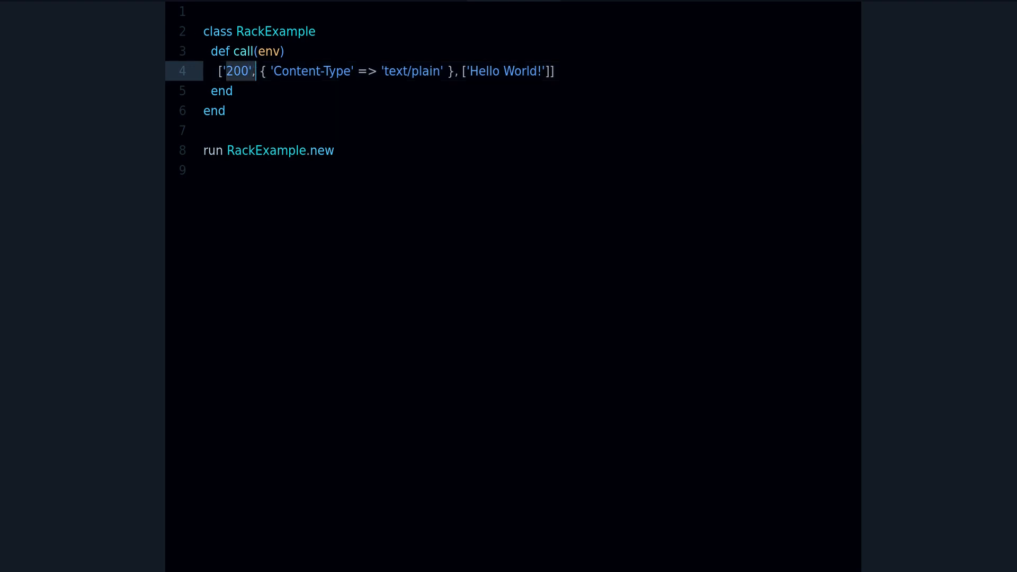
pyautogui.click(241, 70)
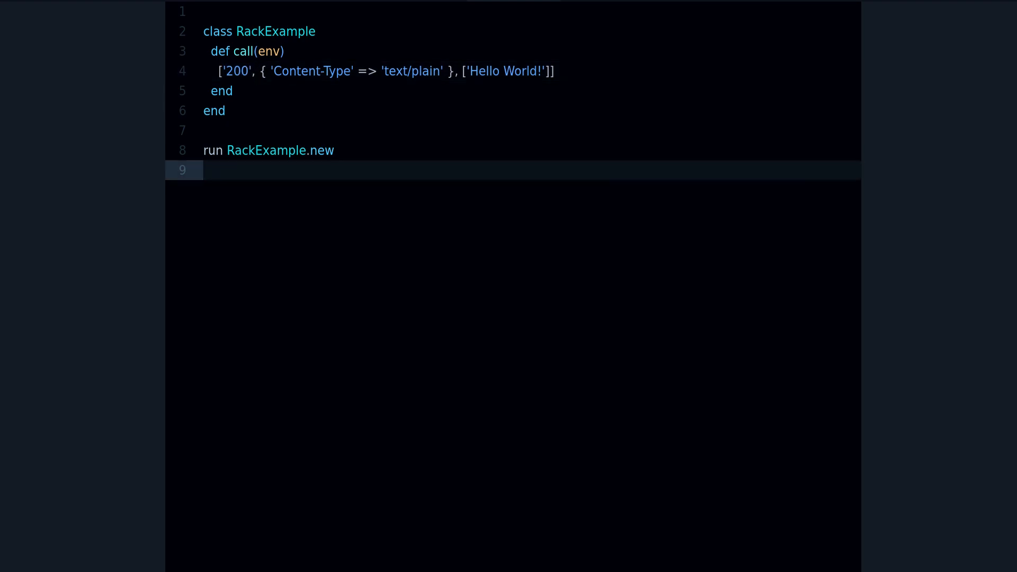
pyautogui.moveTo(261, 72); pyautogui.dragTo(454, 72)
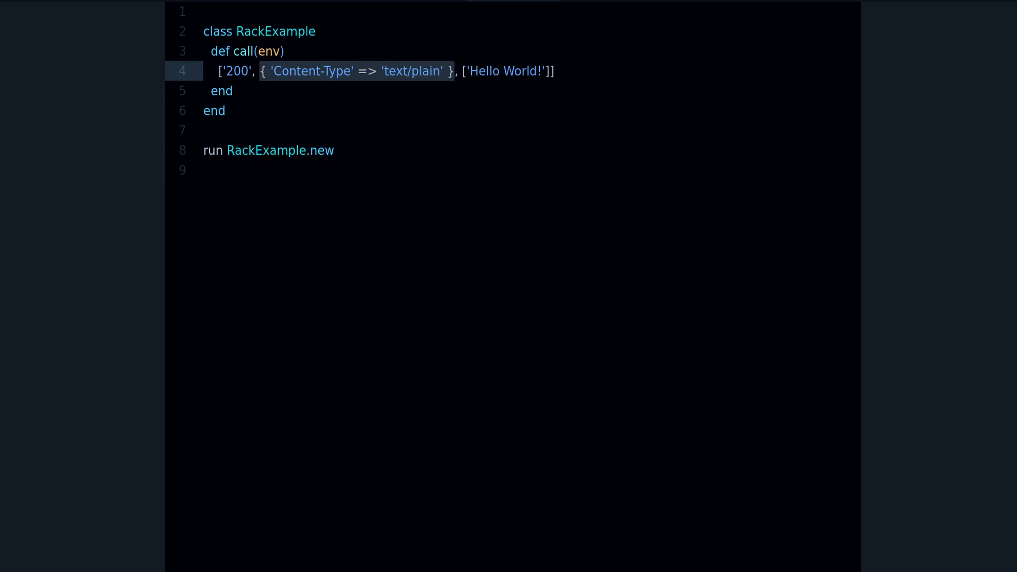
pyautogui.click(284, 52)
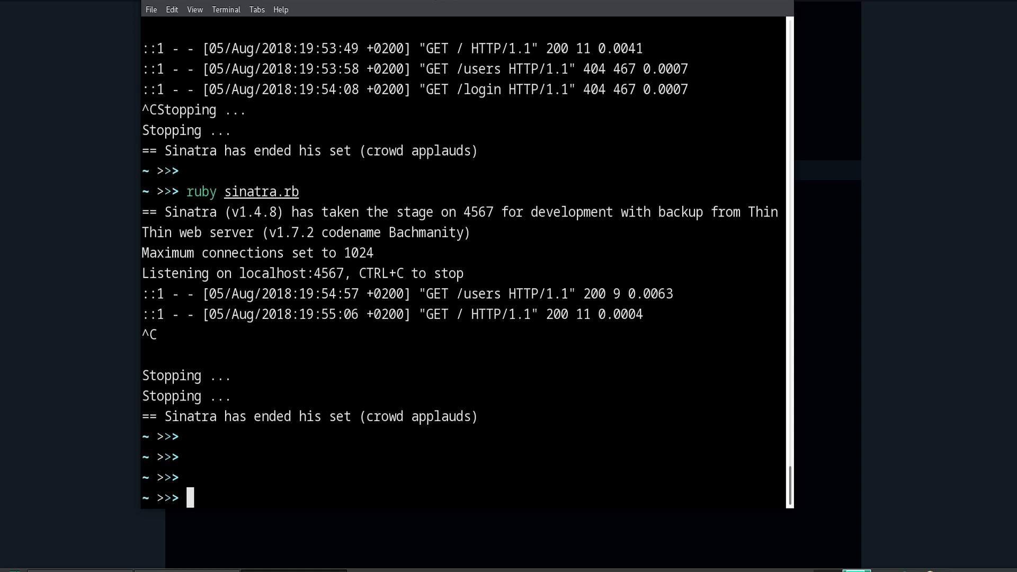
# Run rackup rack.ru at the shell prompt to serve the Rack app
pyautogui.write('rackup rack.ru')
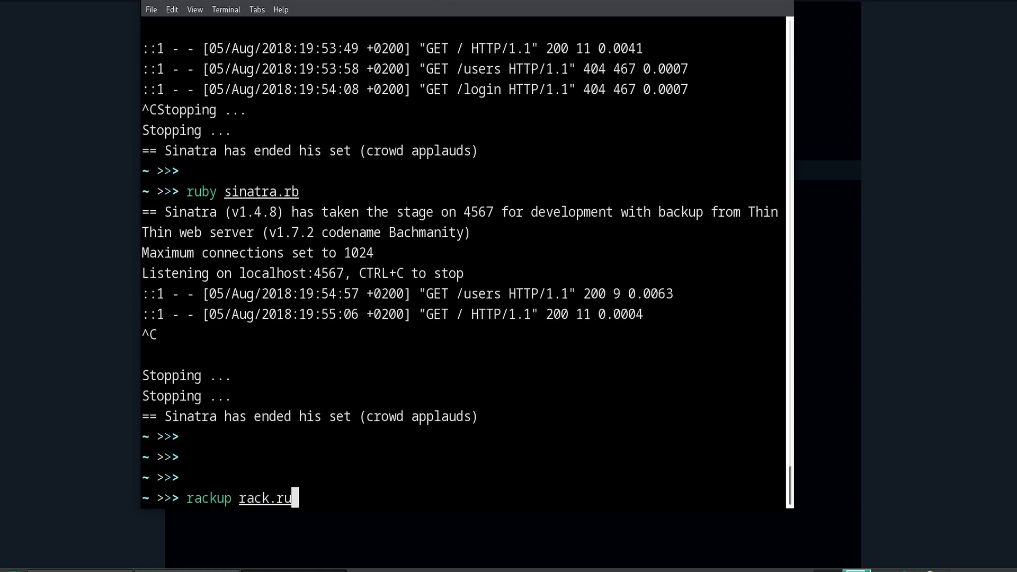
pyautogui.doubleClick(265, 497)
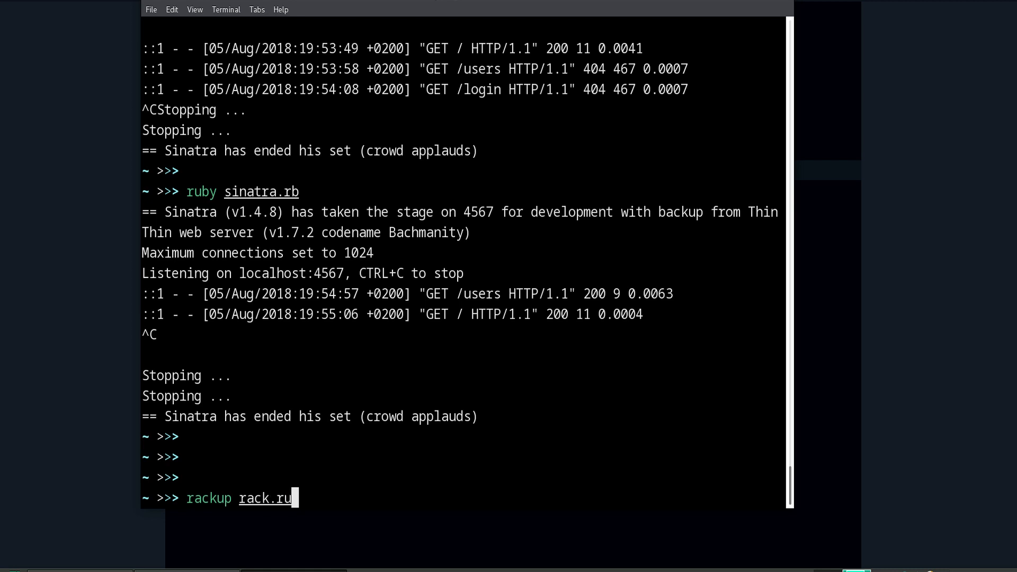
pyautogui.doubleClick(207, 498)
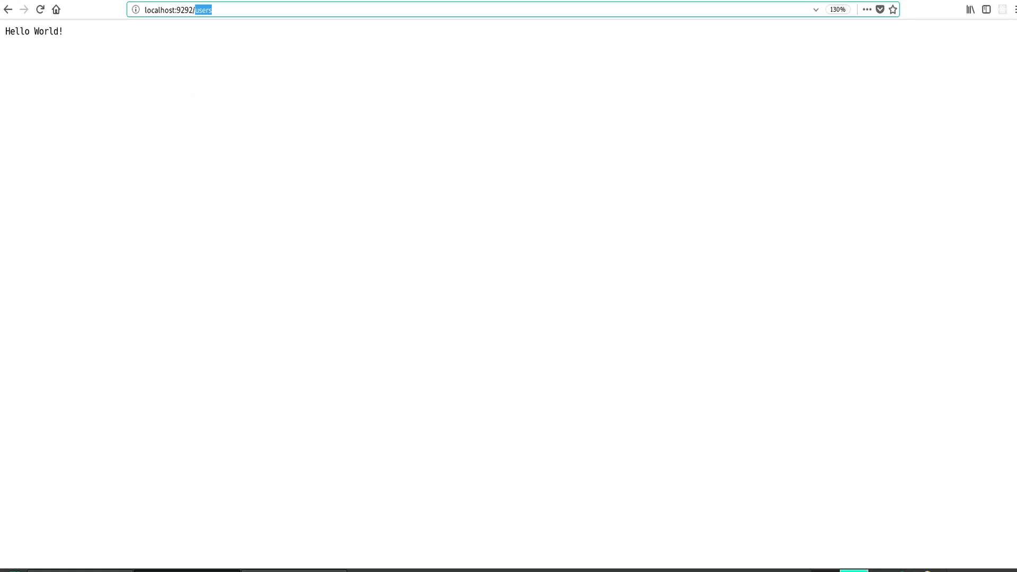
# Load /bacon, /cat and /213123123 on localhost:9292, each answering Hello World!
pyautogui.write('bacon')
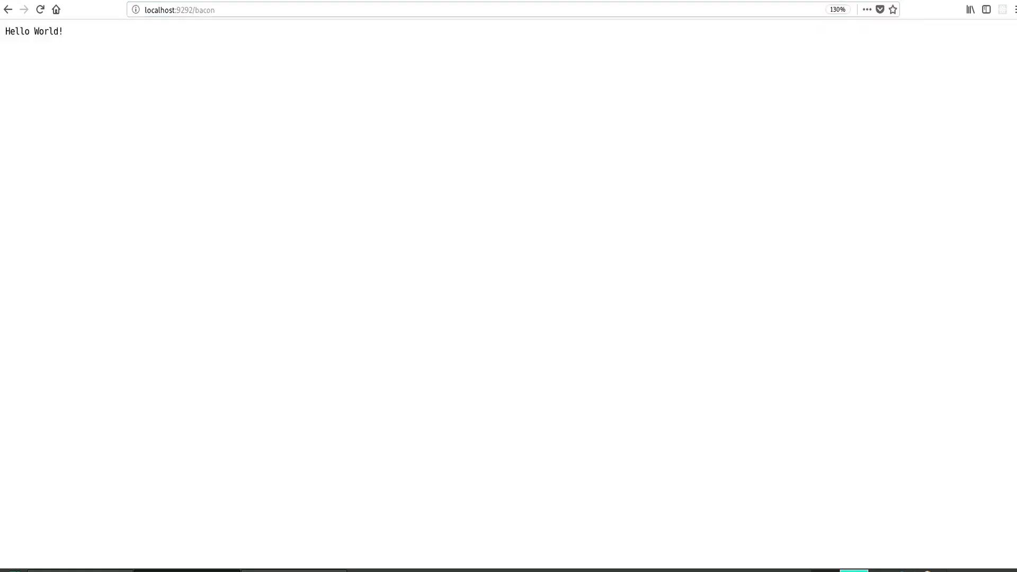
pyautogui.click(203, 9)
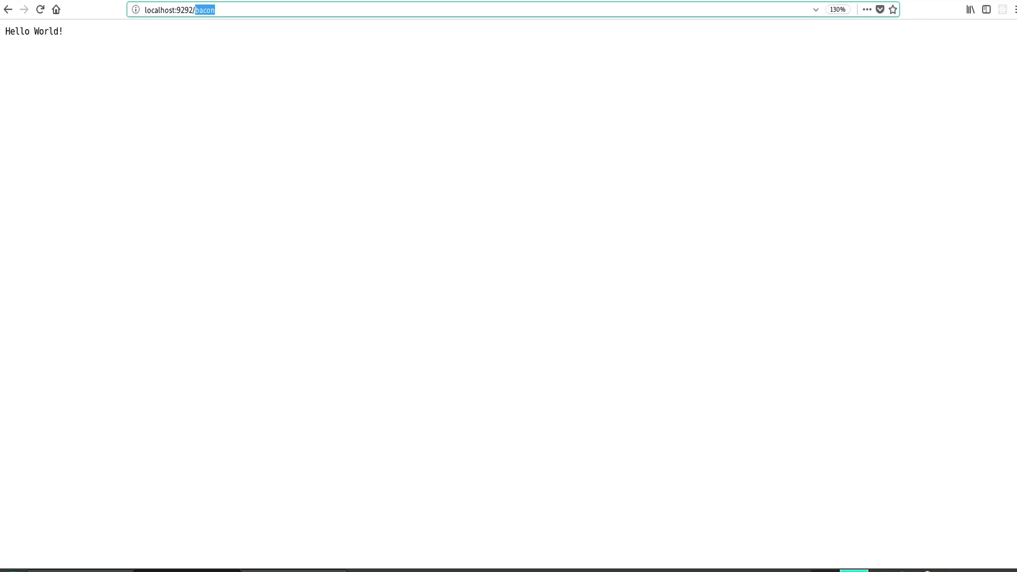
pyautogui.write('cat')
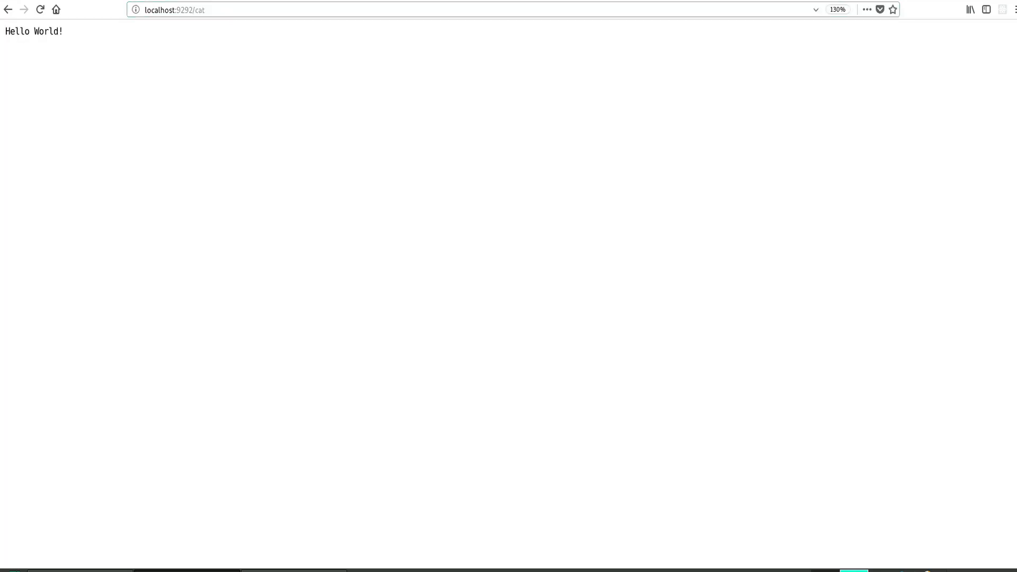
pyautogui.doubleClick(199, 9)
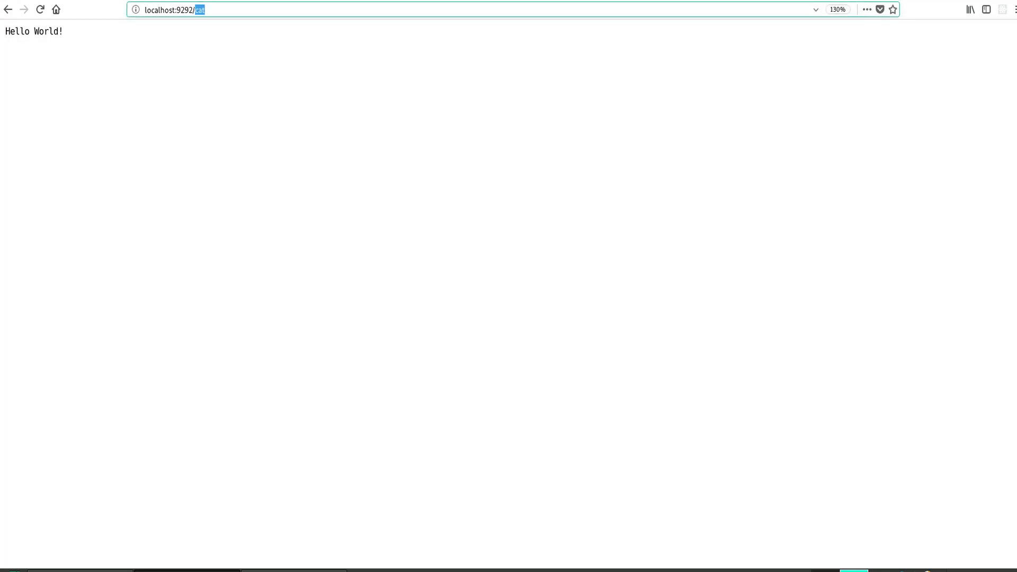
pyautogui.write('213123123')
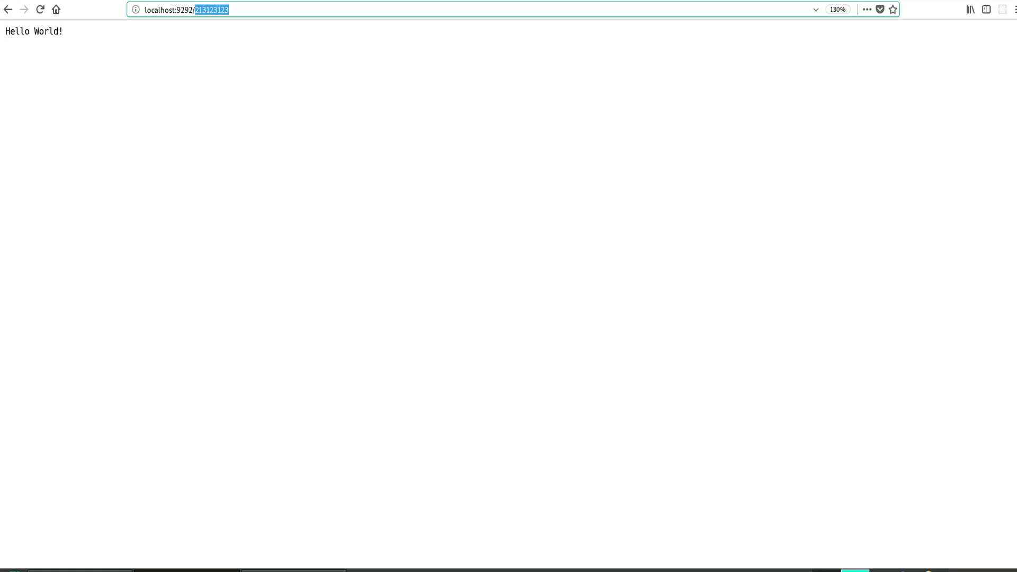
pyautogui.press('Backspace')
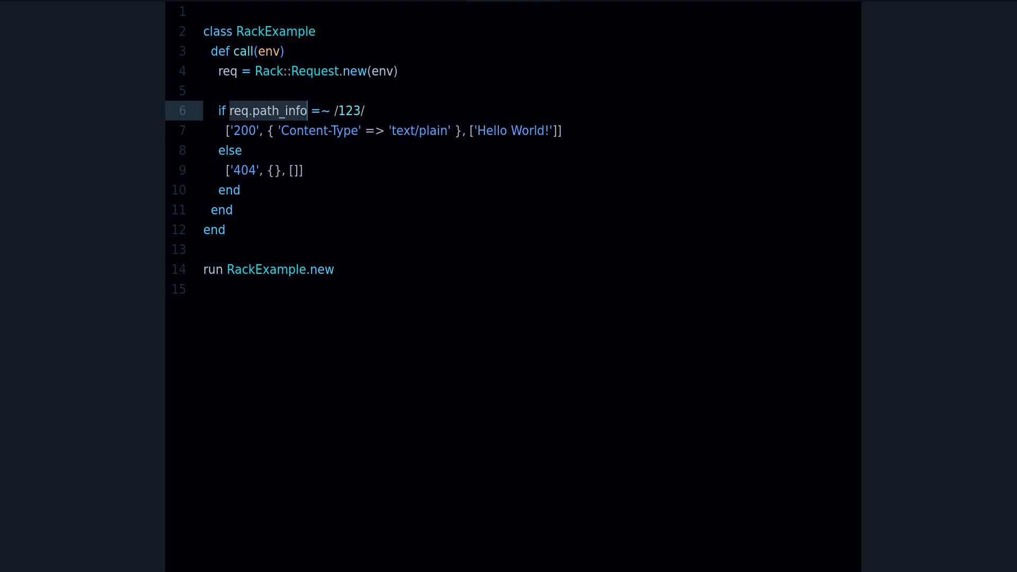
# Highlight path_info in the /123/ if-condition and the Hello World! response line
pyautogui.doubleClick(280, 110)
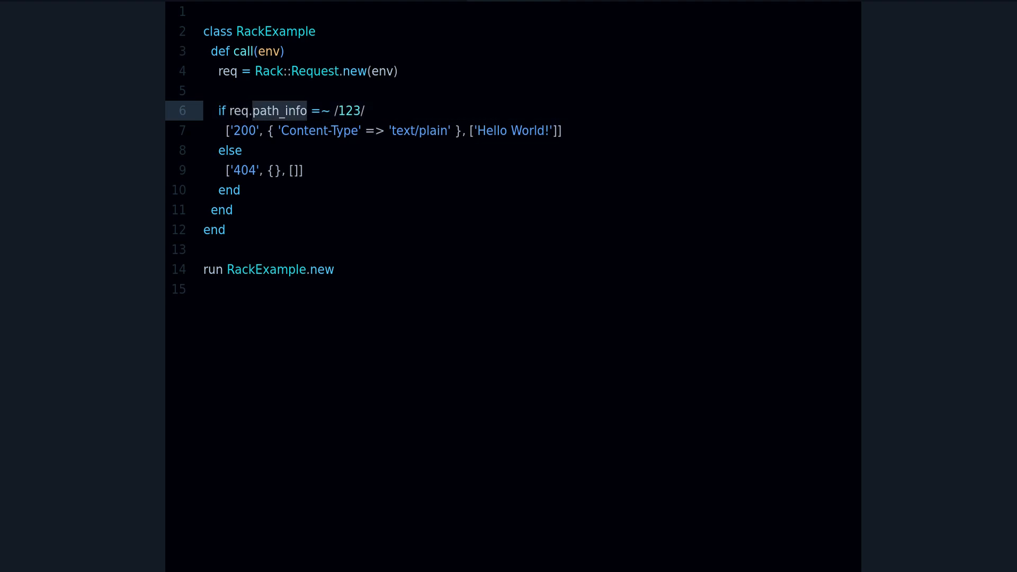
pyautogui.doubleClick(350, 111)
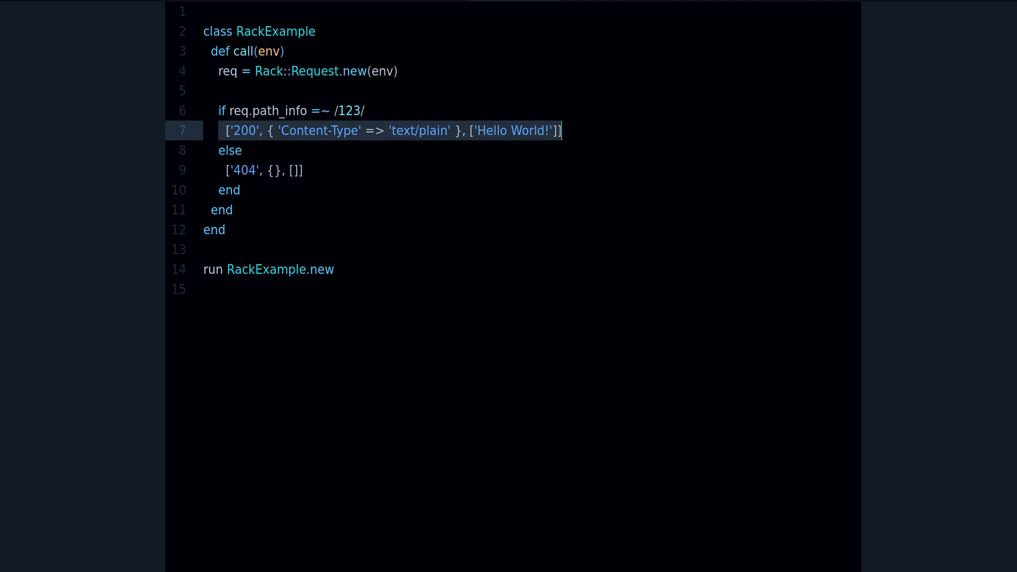
pyautogui.doubleClick(244, 130)
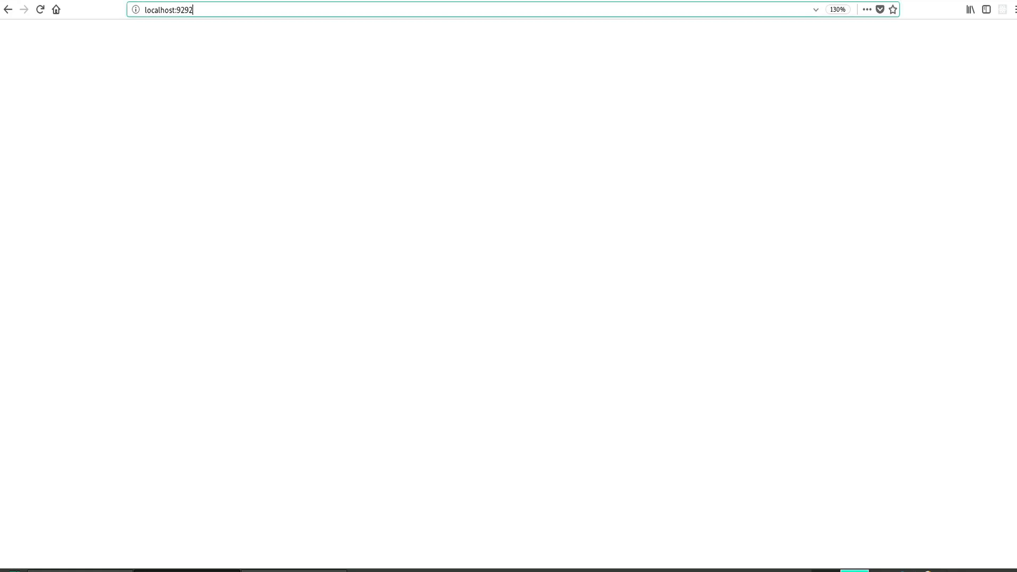
# Load localhost:9292/123, then try a non-matching path such as /orange
pyautogui.write('/123')
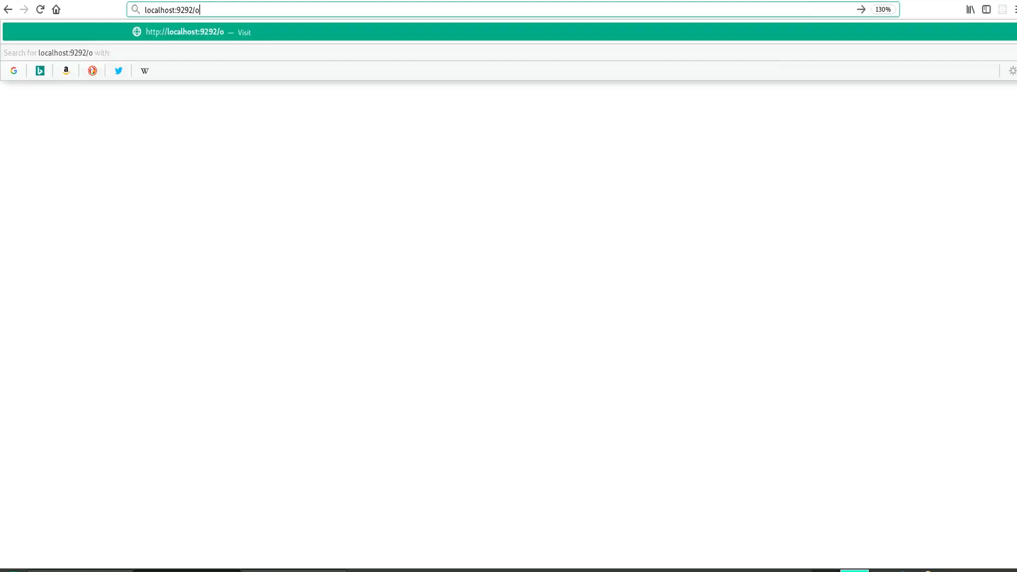
pyautogui.write('range')
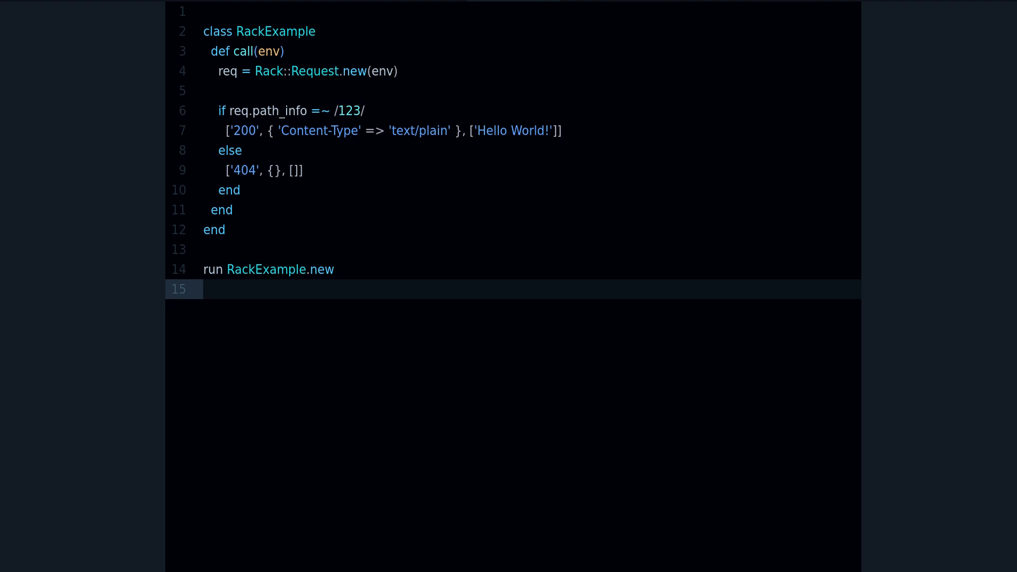
pyautogui.click(205, 289)
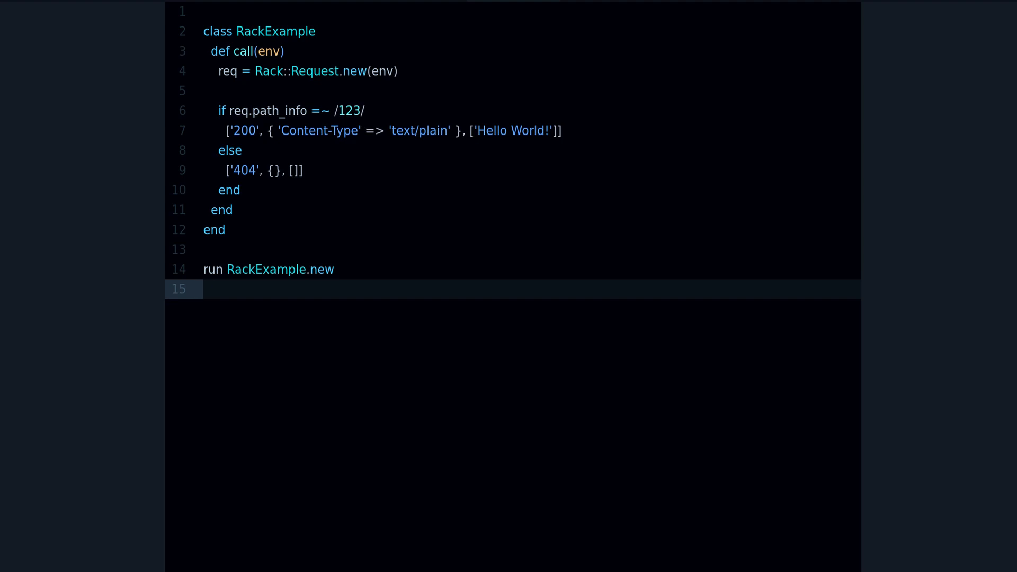
pyautogui.click(204, 289)
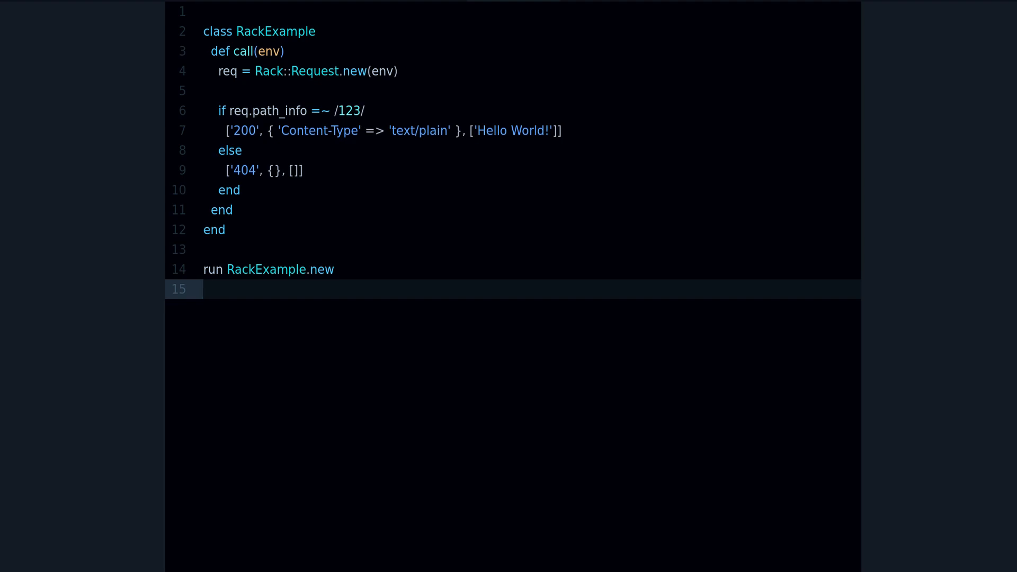
pyautogui.click(203, 289)
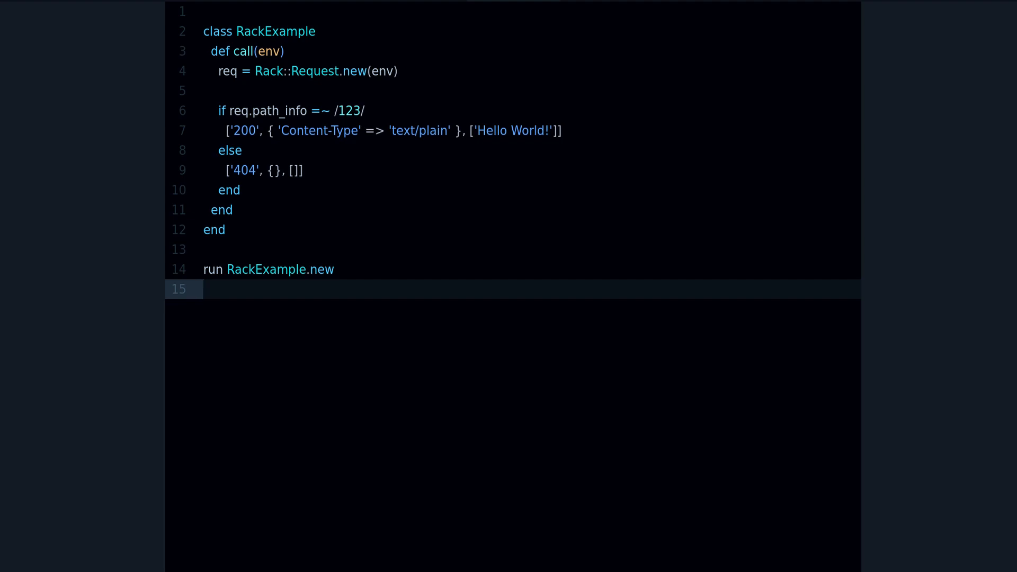
pyautogui.click(203, 288)
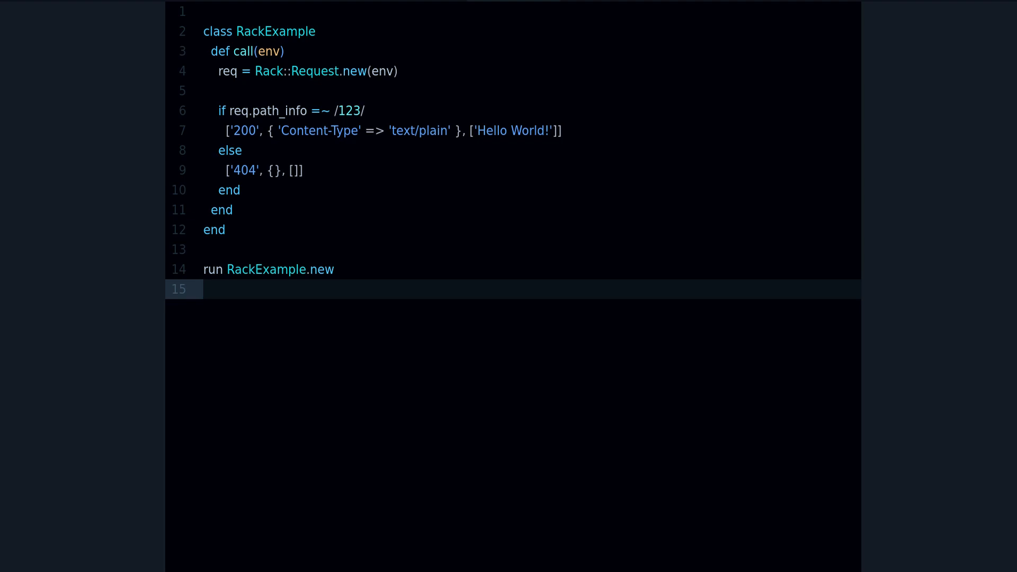
pyautogui.click(203, 288)
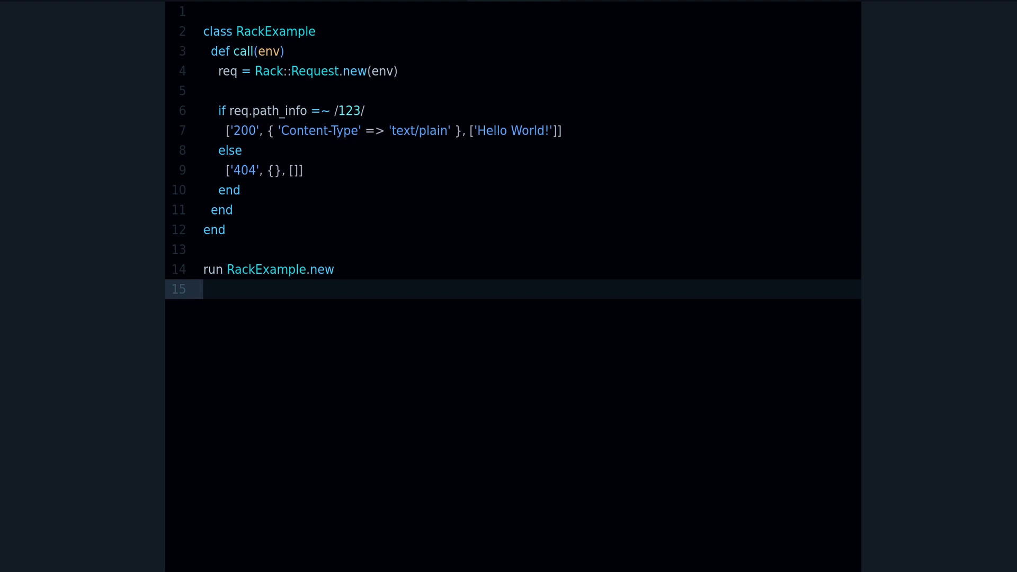
pyautogui.click(204, 289)
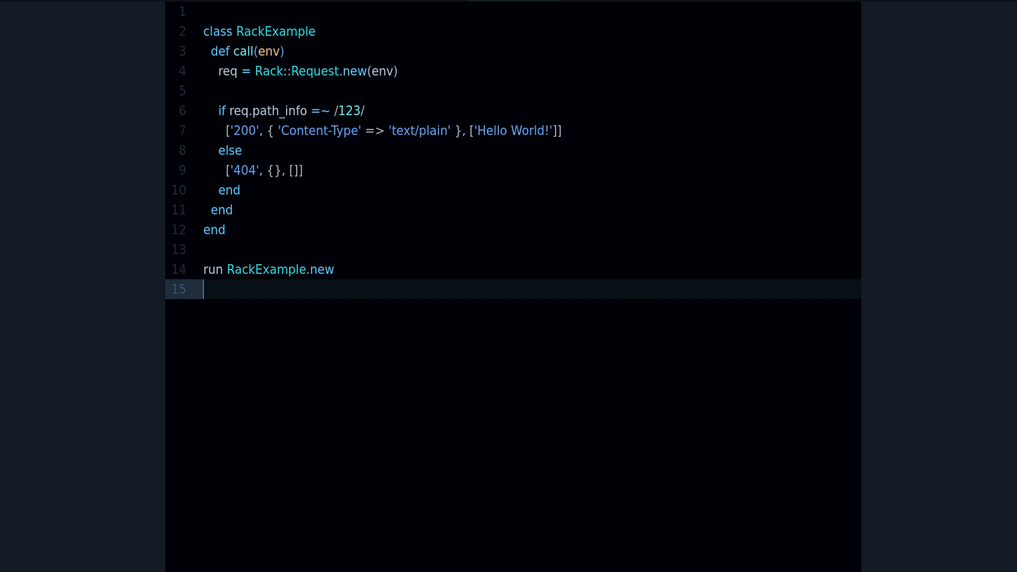